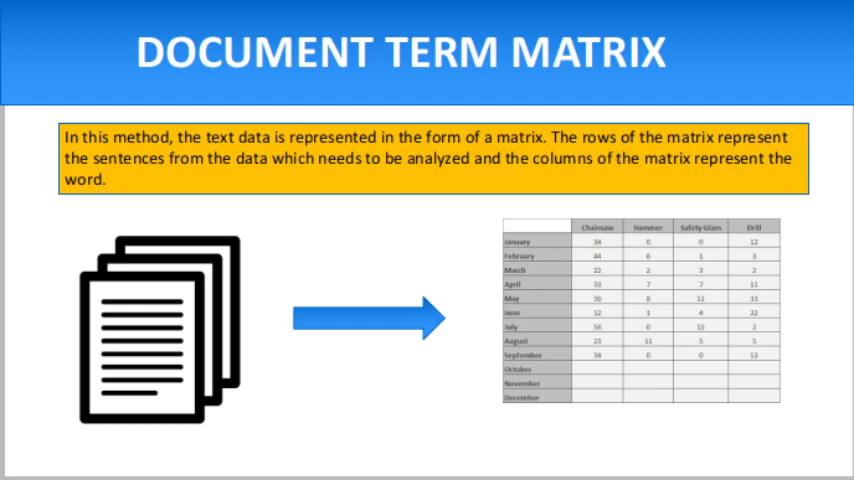
mouse_move(170, 380)
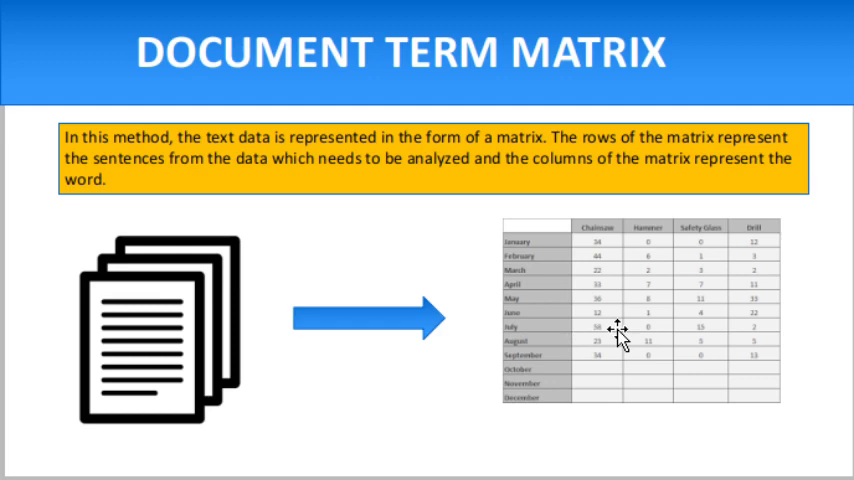
mouse_move(380, 260)
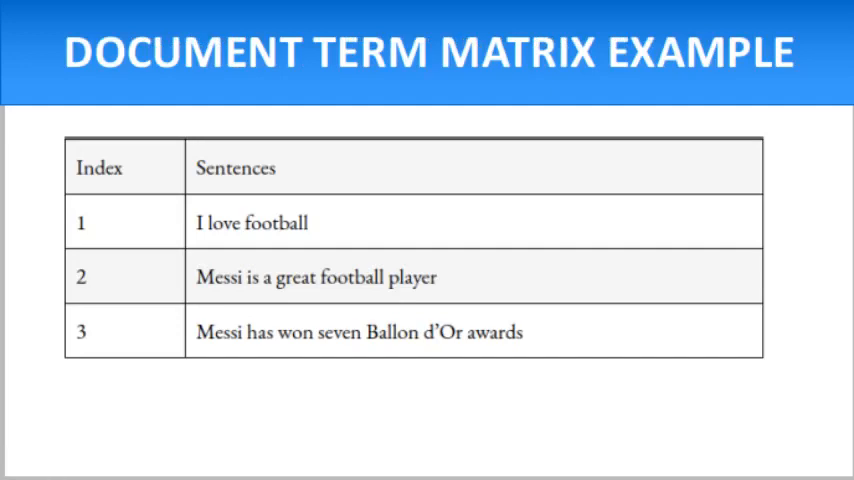
mouse_move(212, 282)
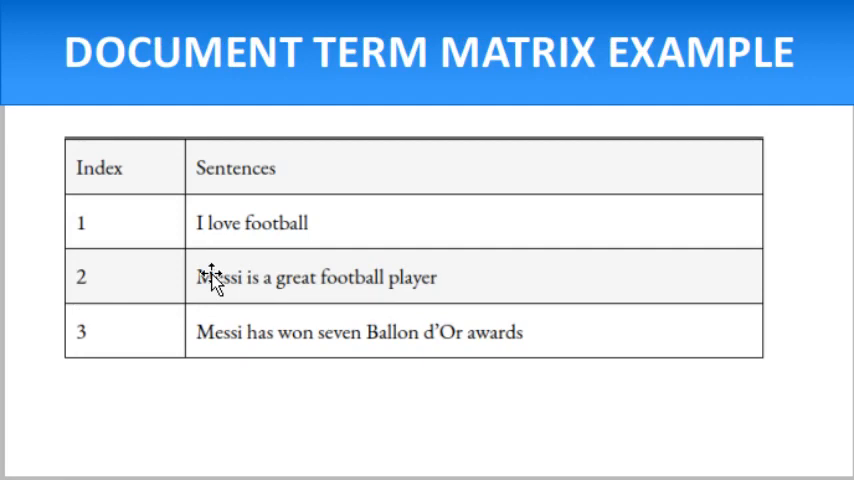
mouse_move(196, 230)
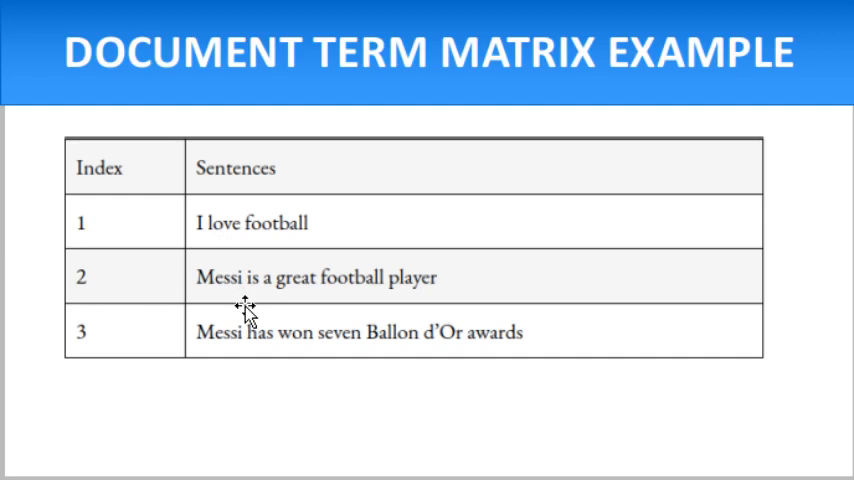
mouse_move(238, 364)
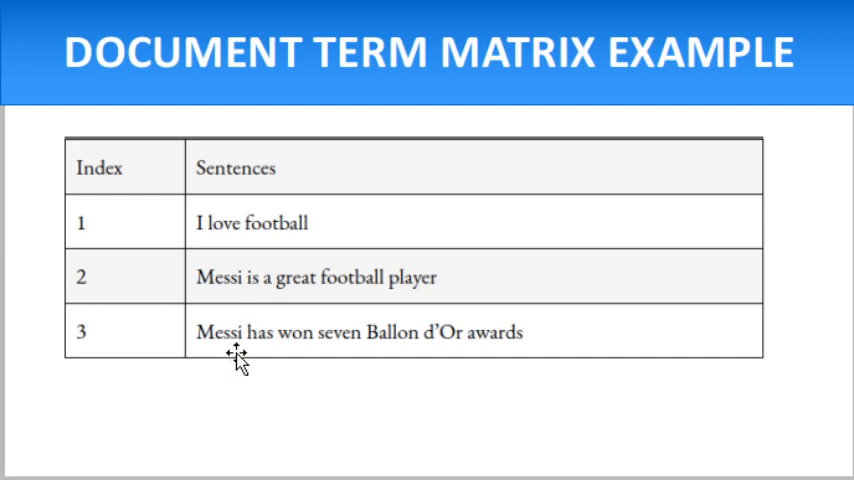
mouse_move(396, 348)
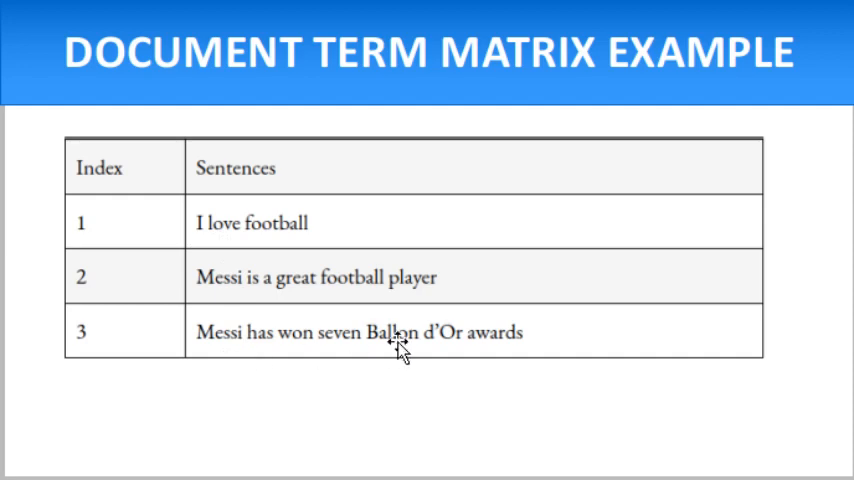
mouse_move(126, 170)
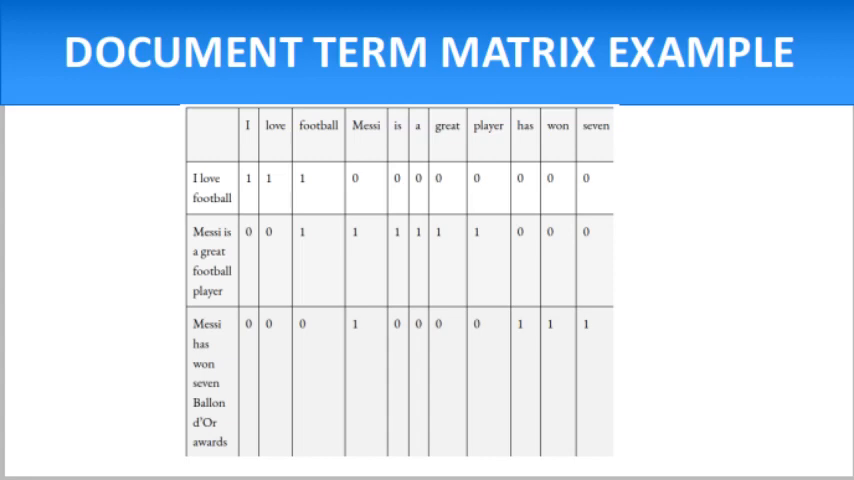
mouse_move(118, 396)
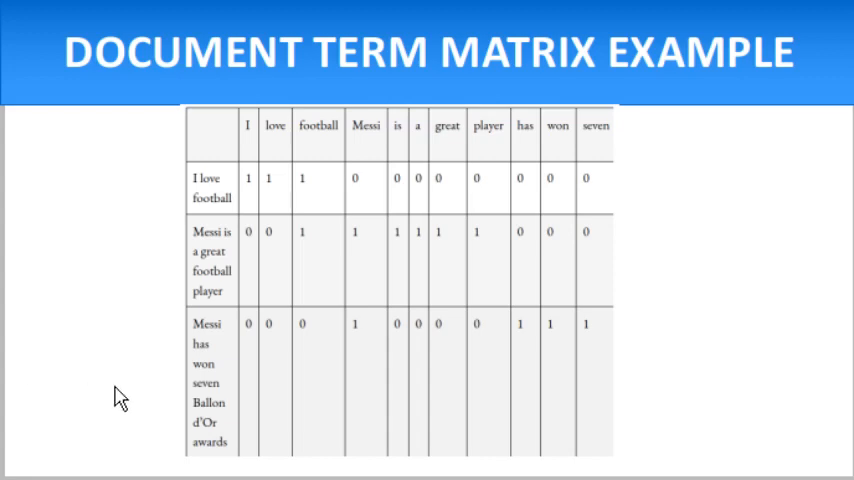
mouse_move(376, 230)
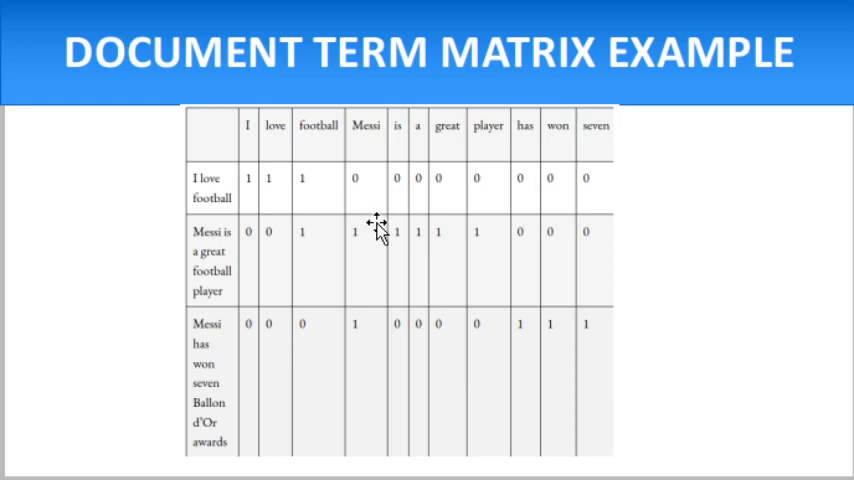
mouse_move(360, 190)
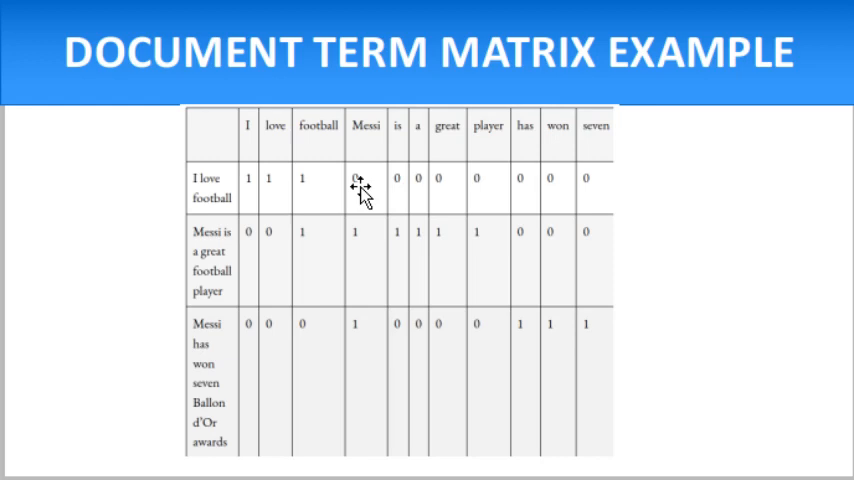
mouse_move(212, 208)
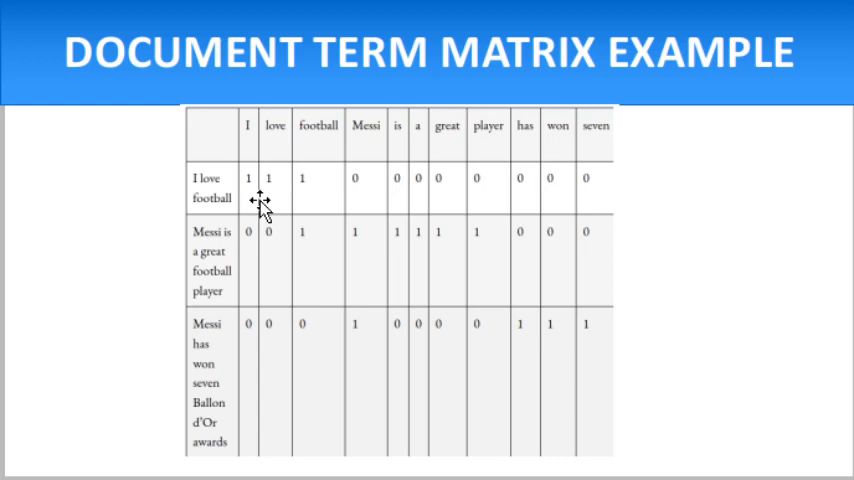
mouse_move(288, 200)
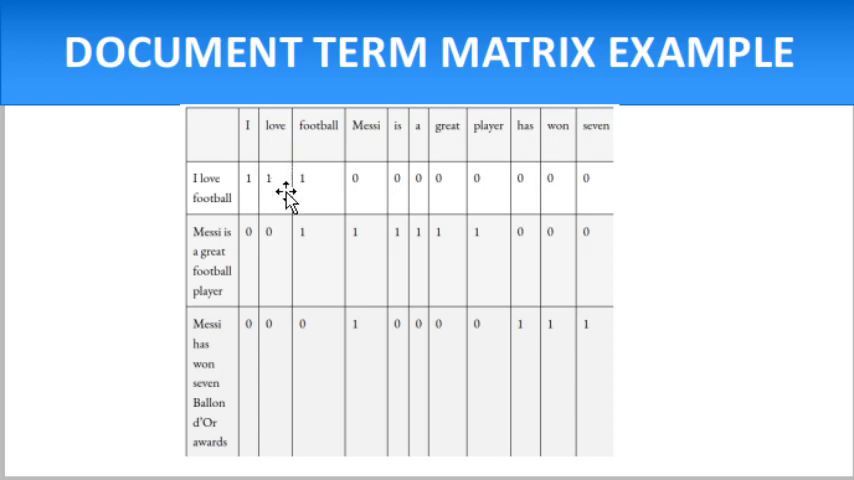
mouse_move(316, 212)
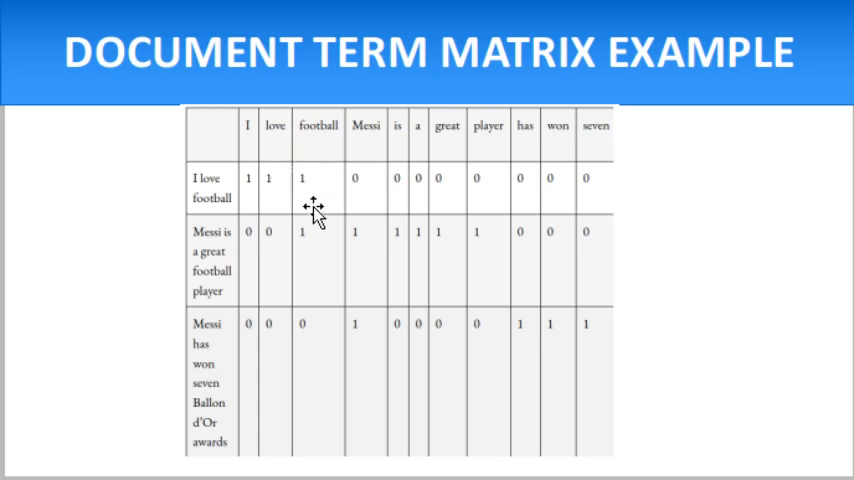
mouse_move(380, 196)
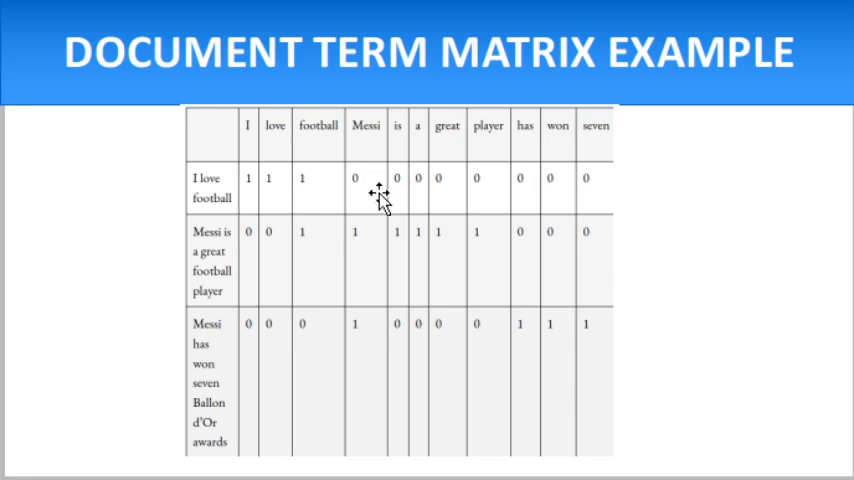
mouse_move(604, 148)
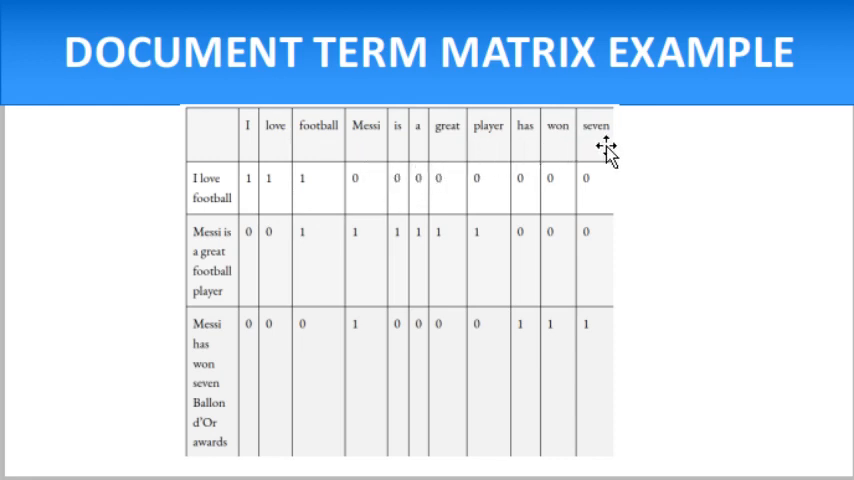
mouse_move(538, 204)
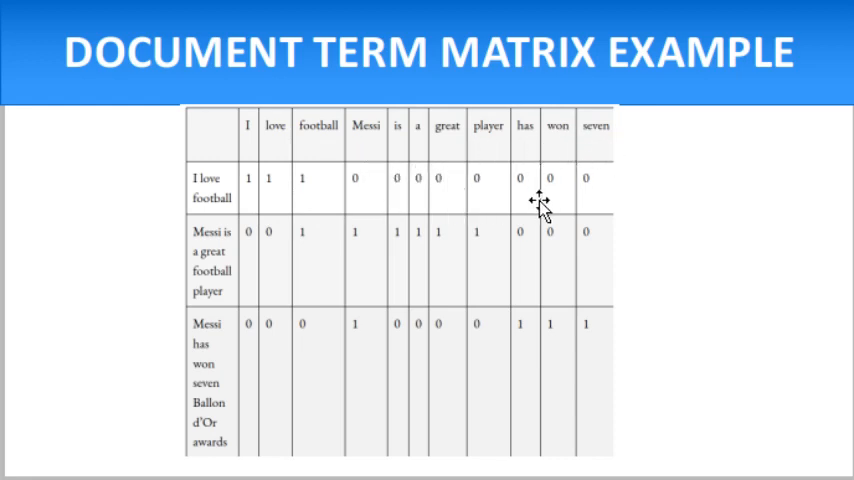
mouse_move(420, 156)
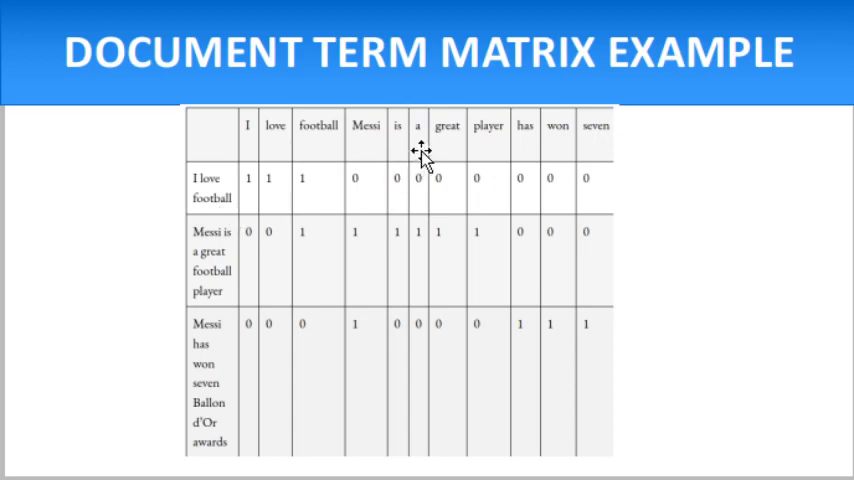
mouse_move(210, 276)
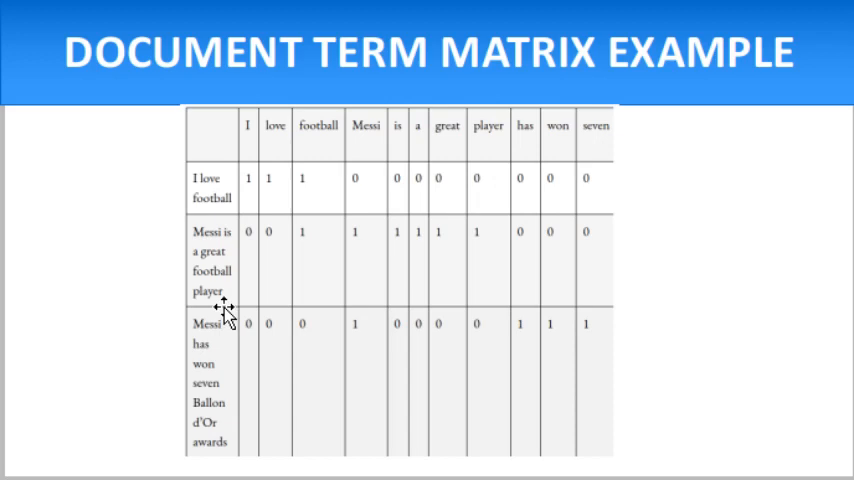
mouse_move(266, 274)
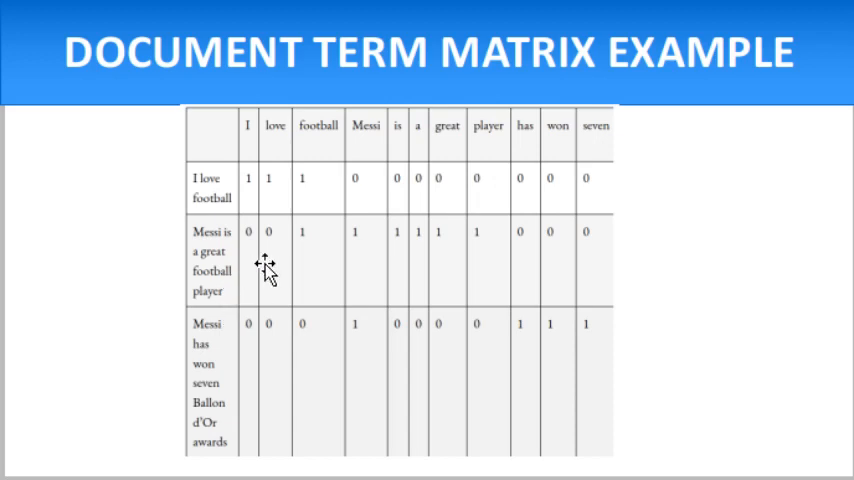
mouse_move(316, 272)
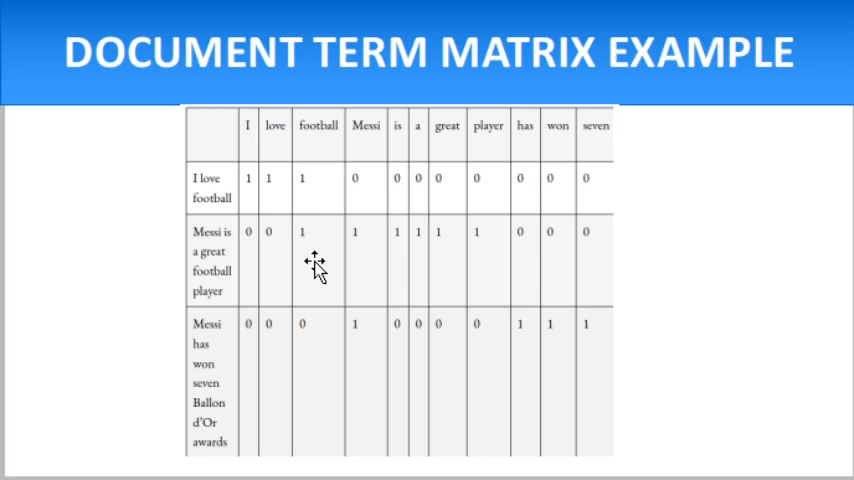
mouse_move(230, 288)
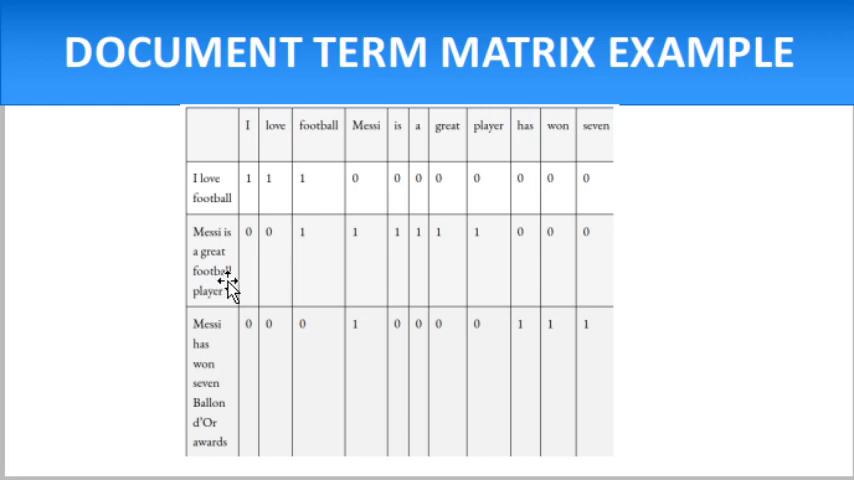
mouse_move(366, 248)
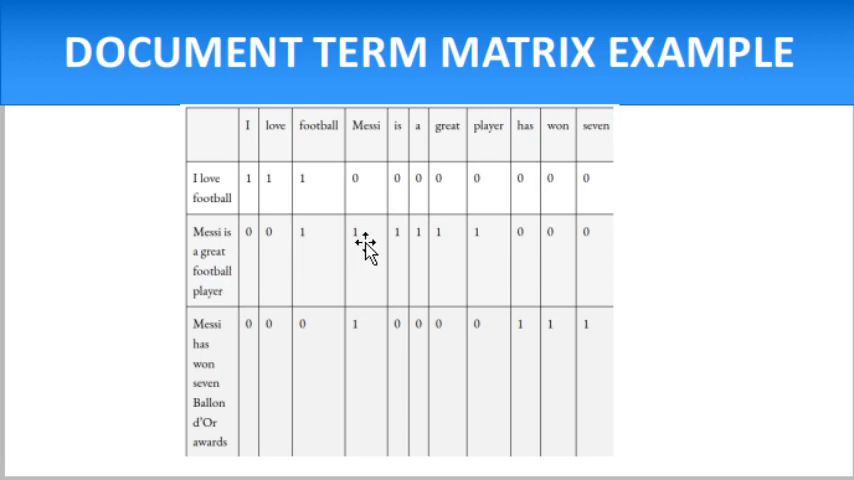
mouse_move(324, 260)
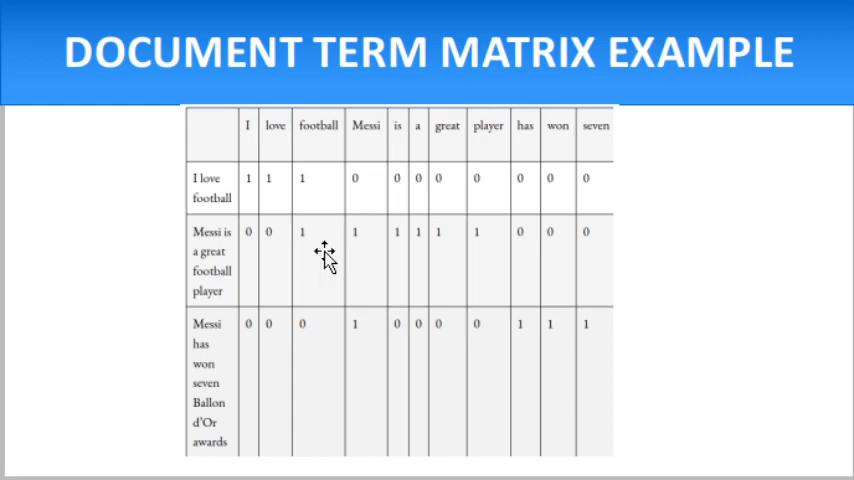
mouse_move(450, 246)
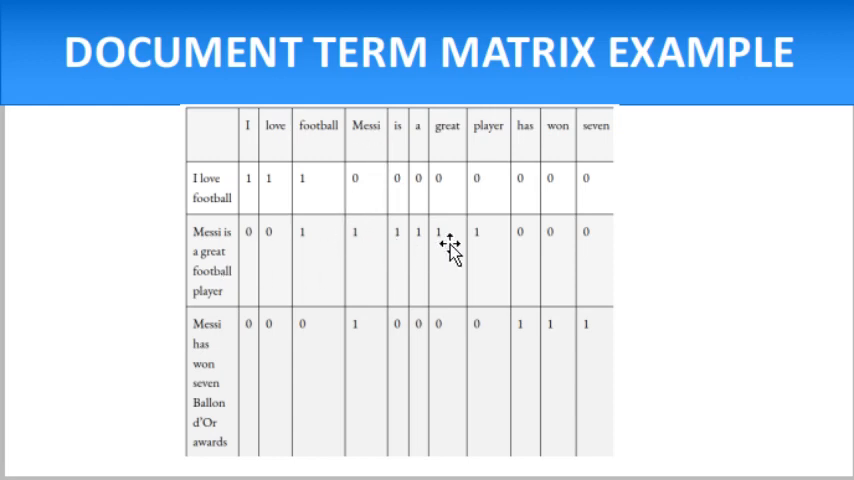
mouse_move(210, 190)
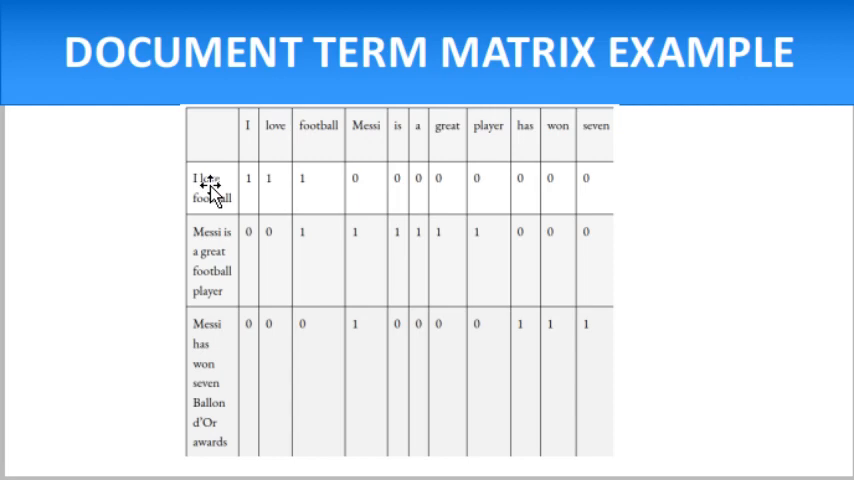
mouse_move(288, 144)
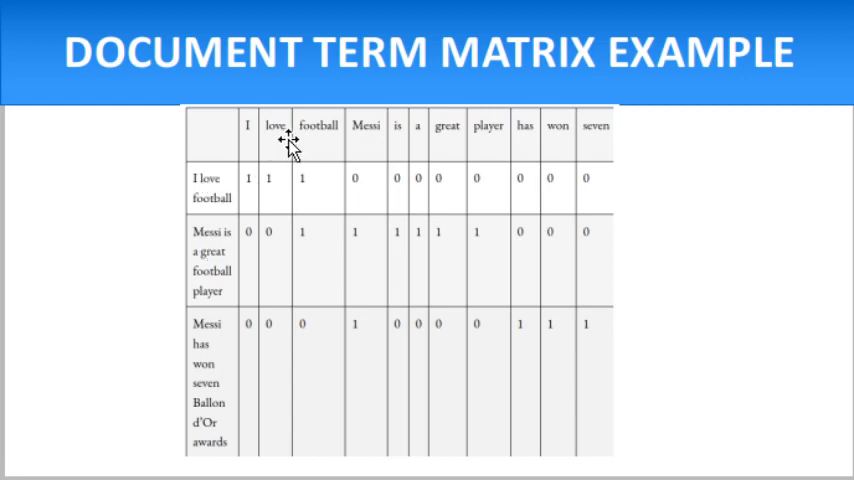
mouse_move(430, 182)
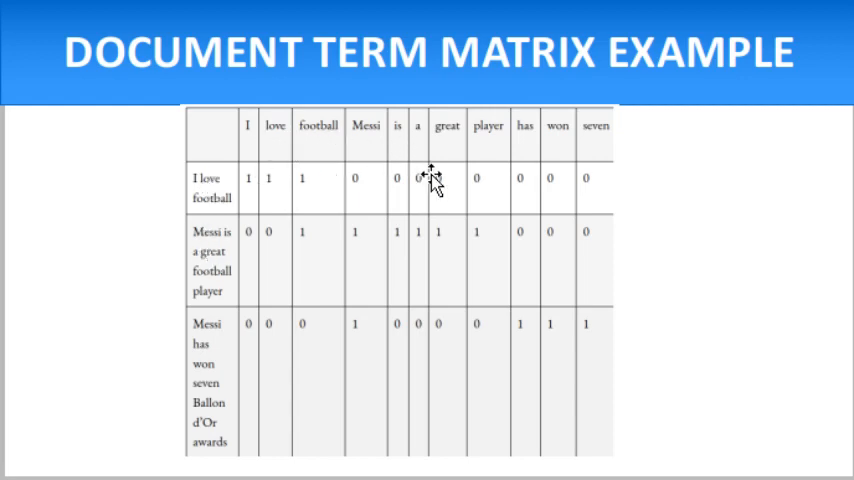
mouse_move(410, 258)
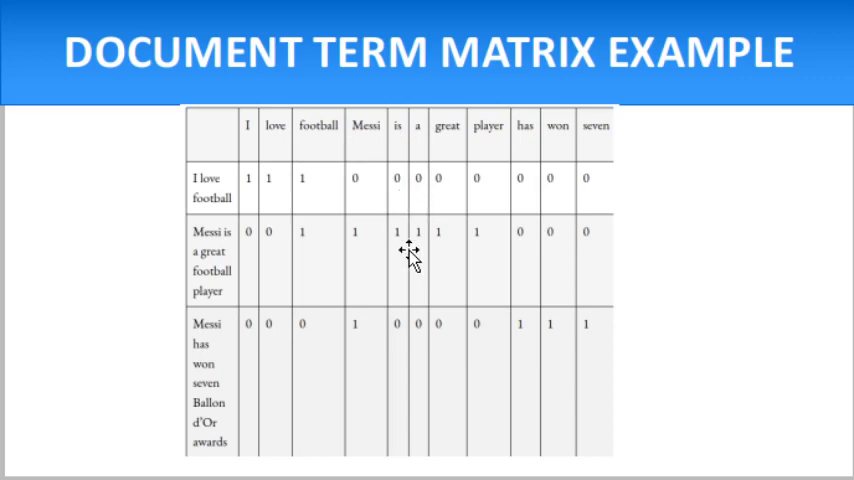
mouse_move(318, 150)
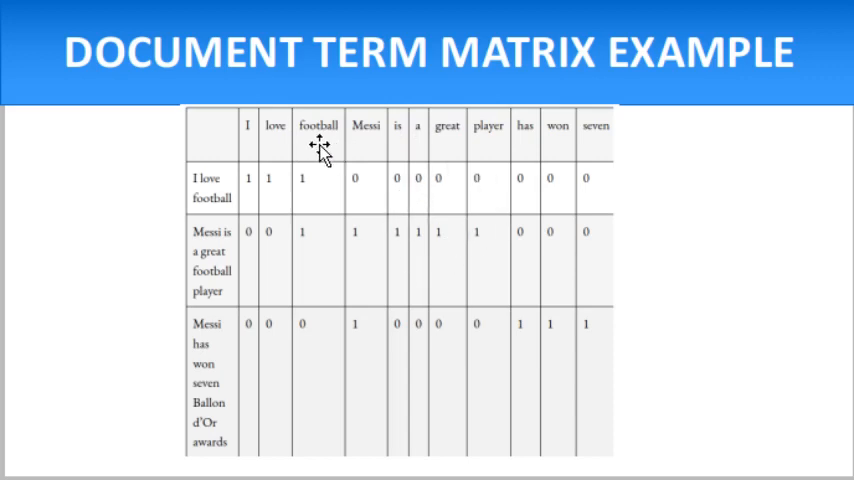
mouse_move(320, 152)
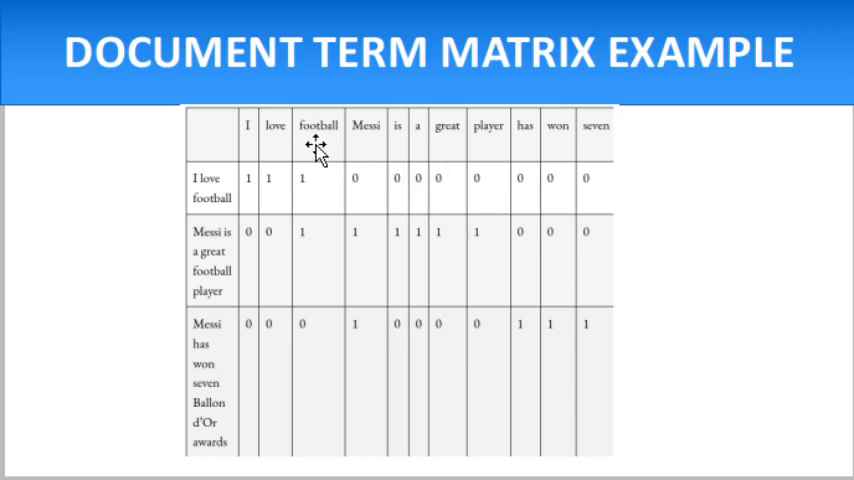